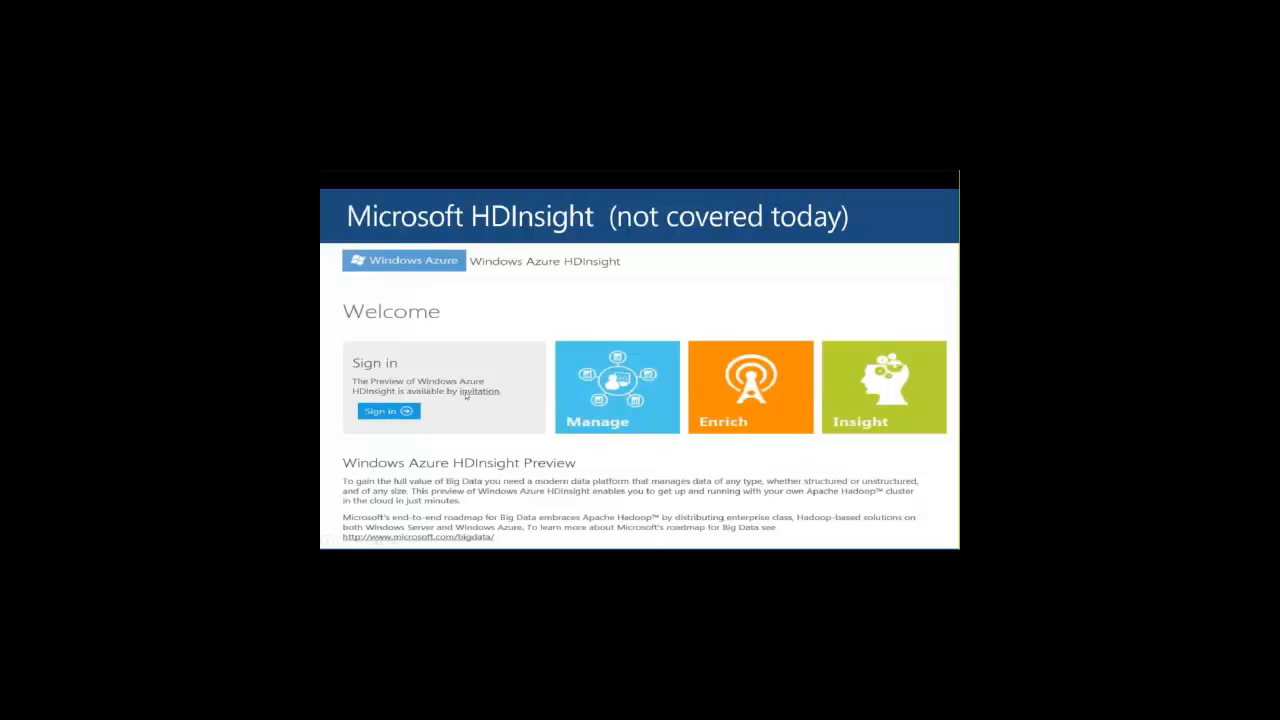
mouse_move(603, 453)
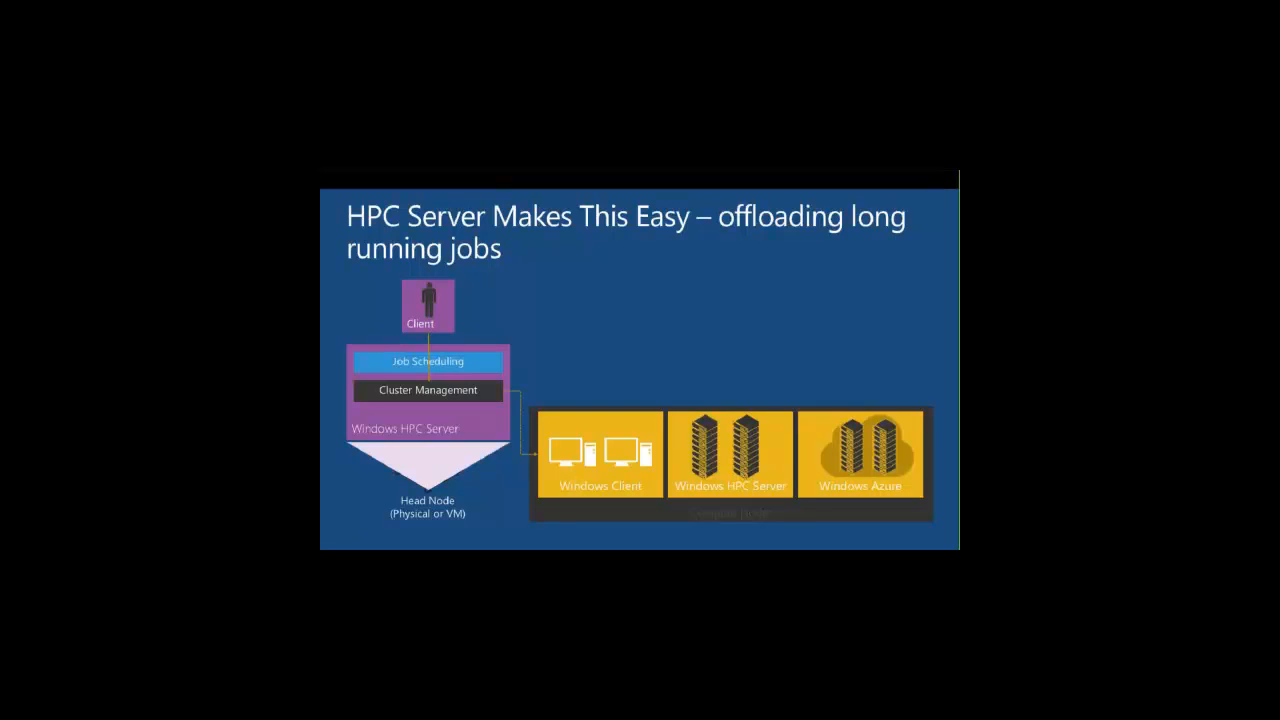
- Advance from the 'HPC Server Makes This Easy' slide to the Microsoft HPC futures slide
key("Right")
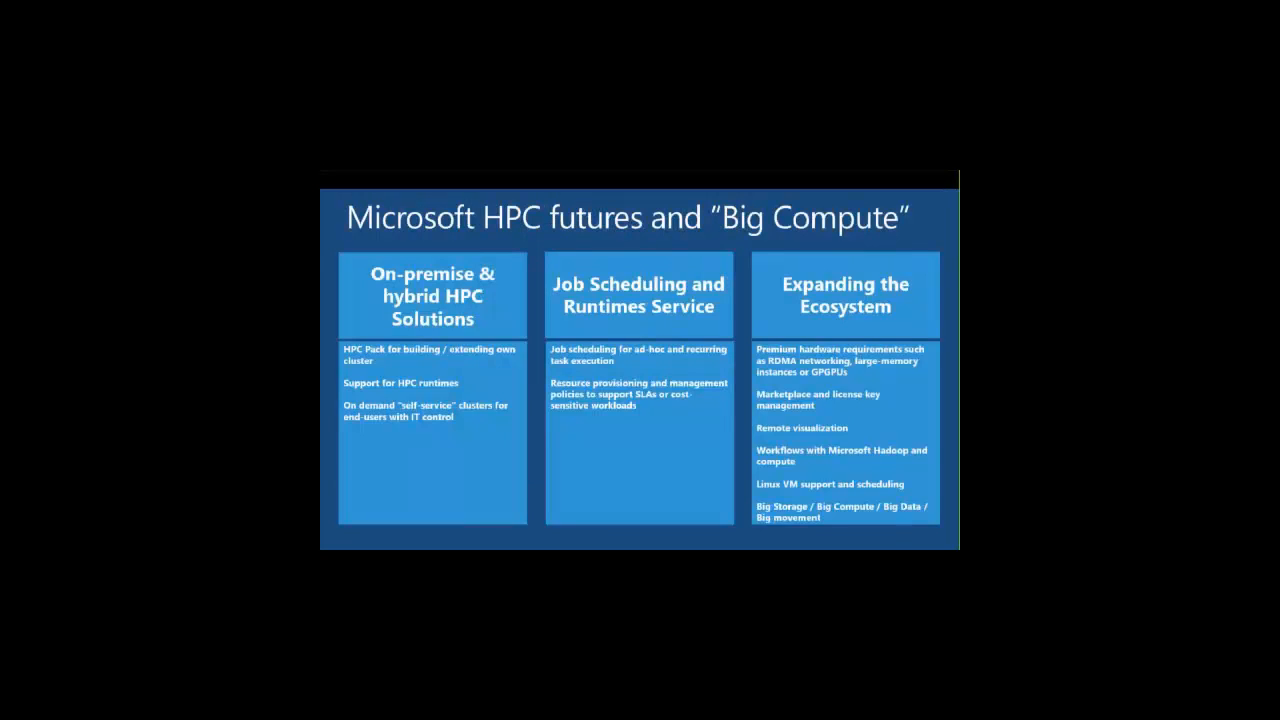